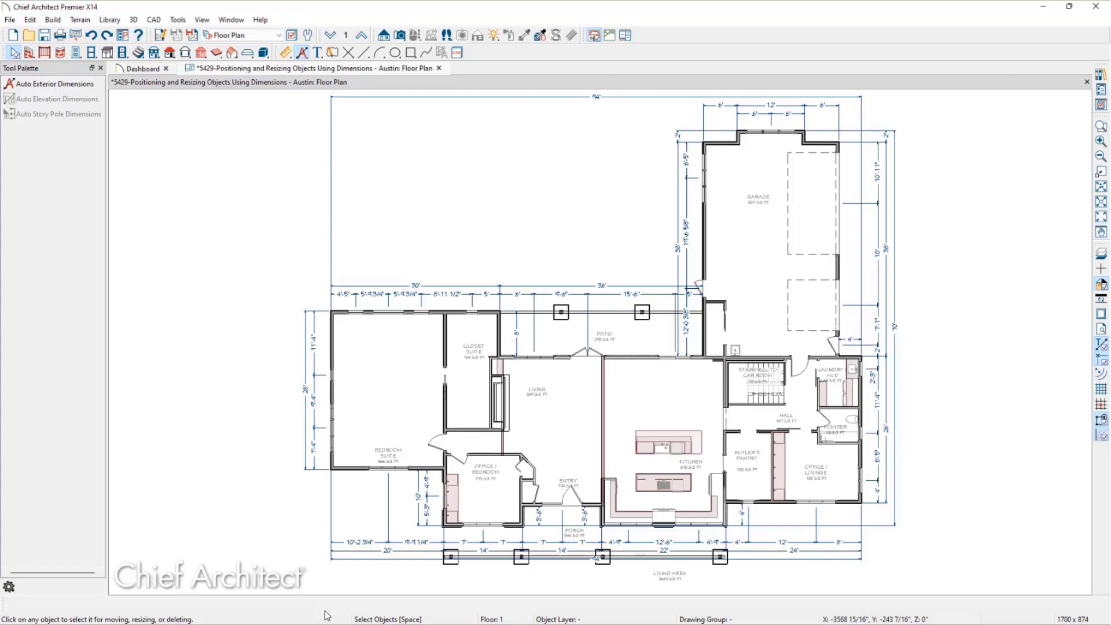
pyautogui.moveTo(497, 347)
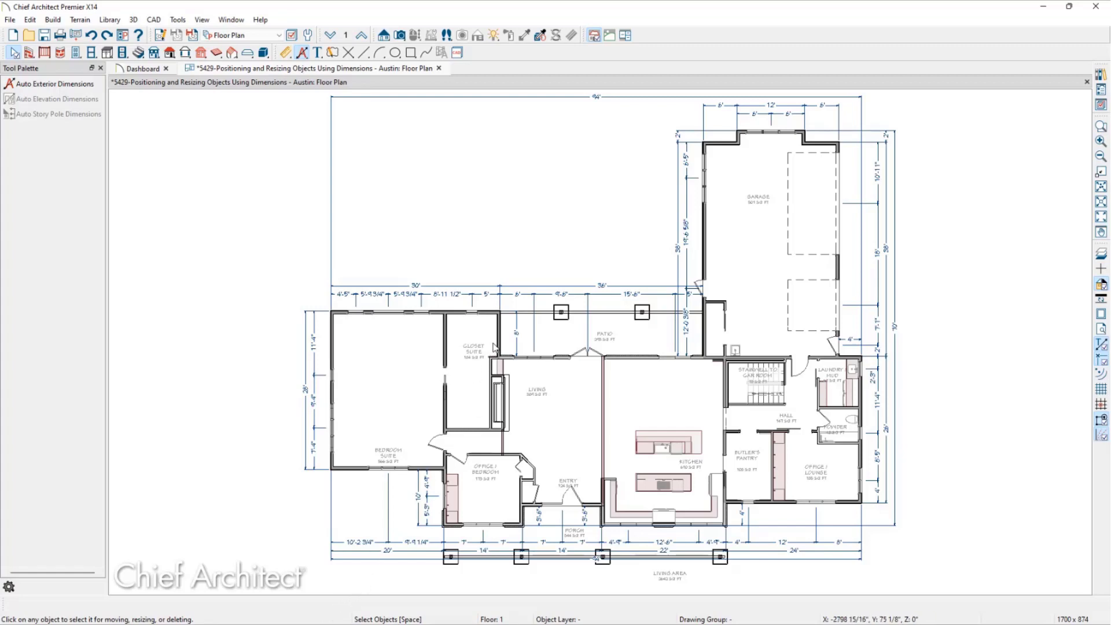
# Step: Select the short wall beside the Closet Suite so its temporary dimensions show
pyautogui.click(500, 344)
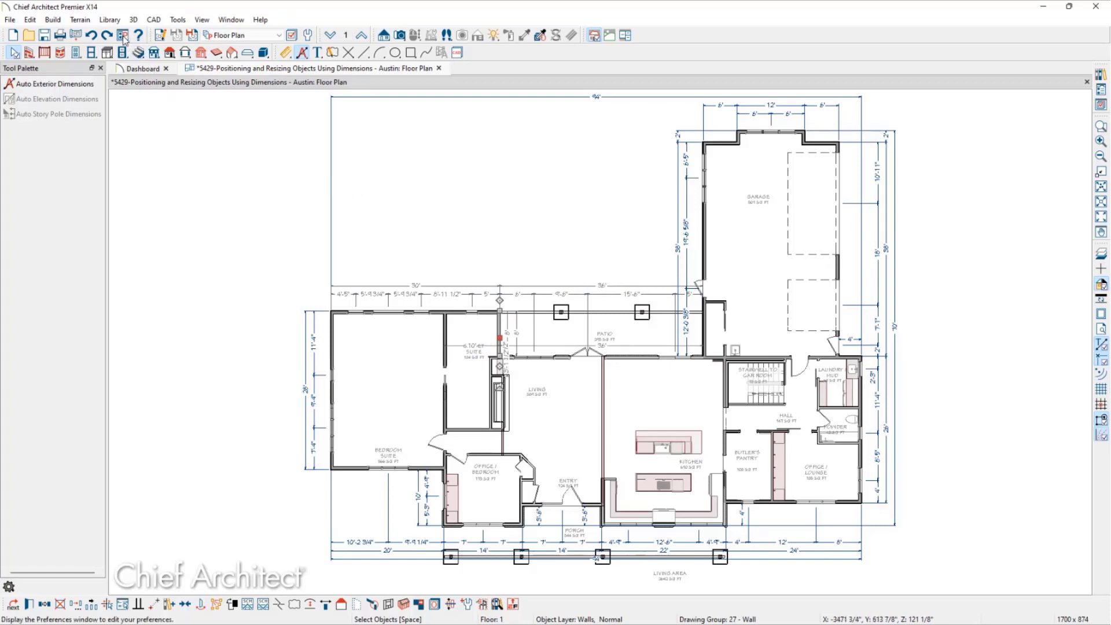
# Step: Set the Selection Line colour to orange in Preferences > Colors and apply it
pyautogui.click(123, 35)
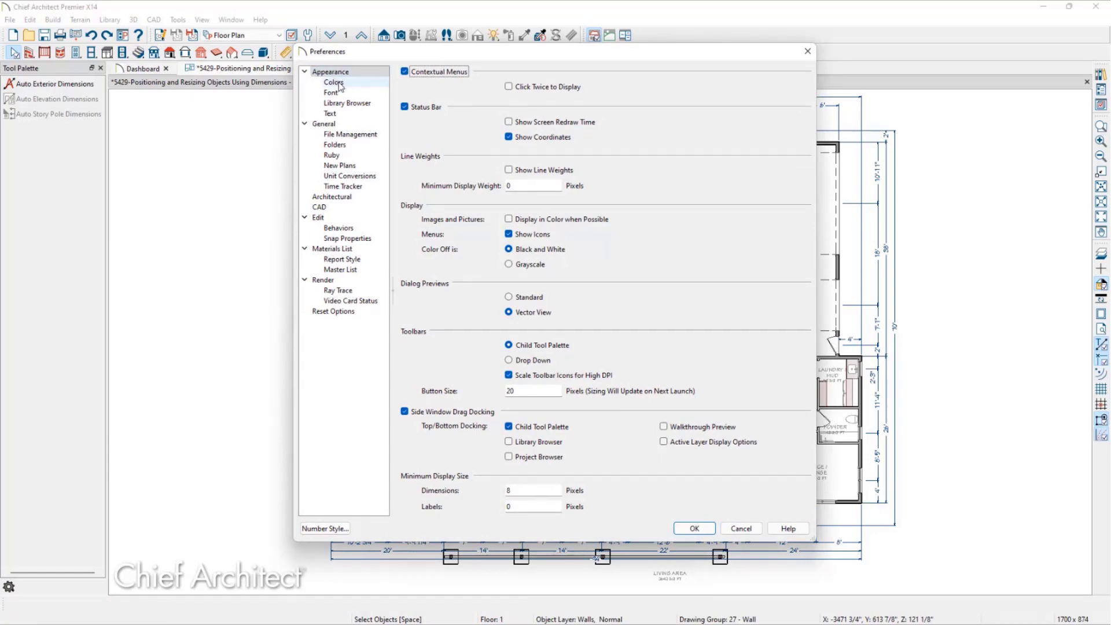
pyautogui.click(334, 82)
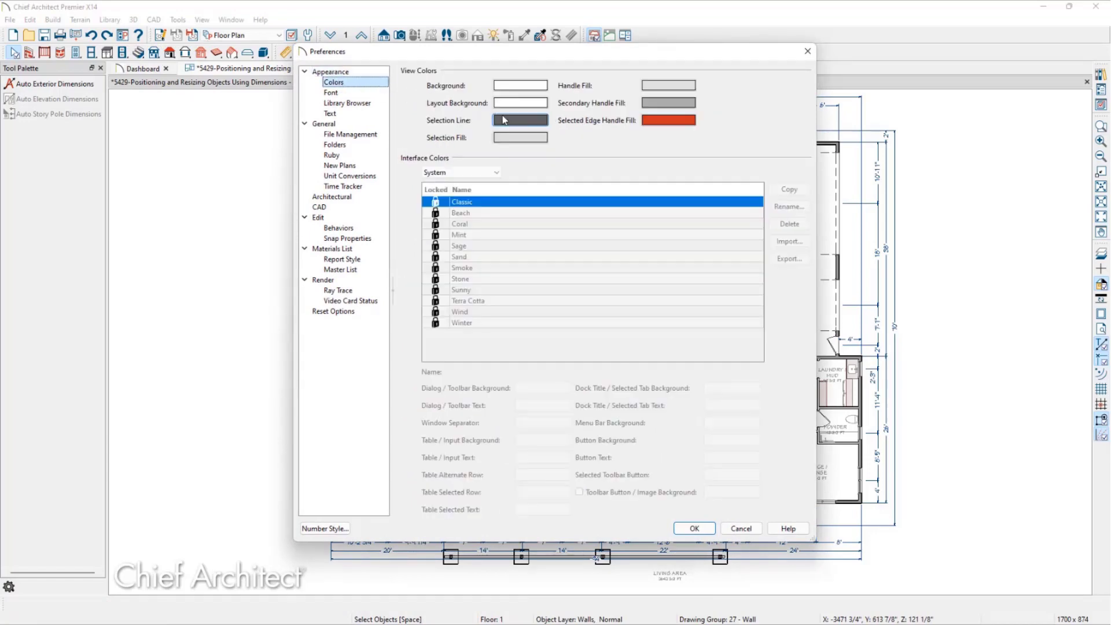
pyautogui.click(519, 119)
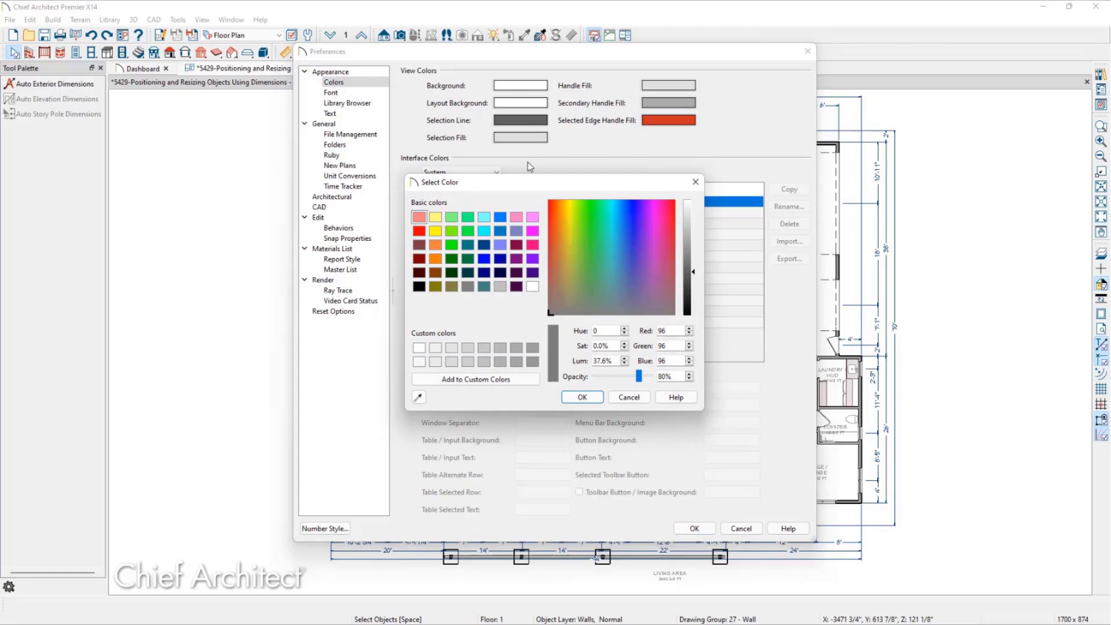
pyautogui.click(657, 265)
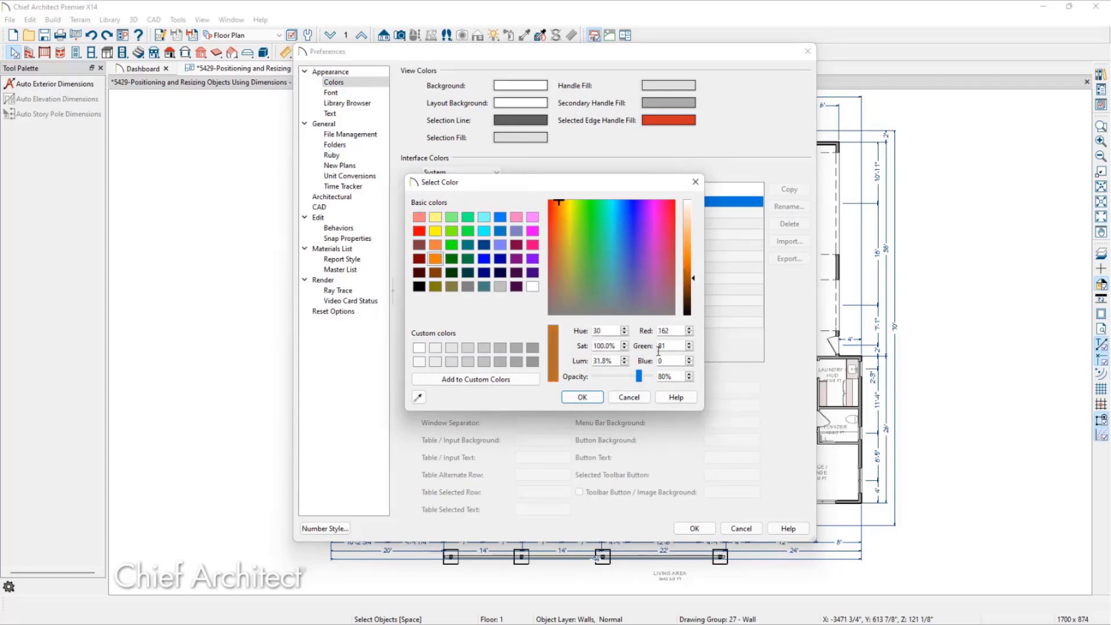
pyautogui.click(581, 397)
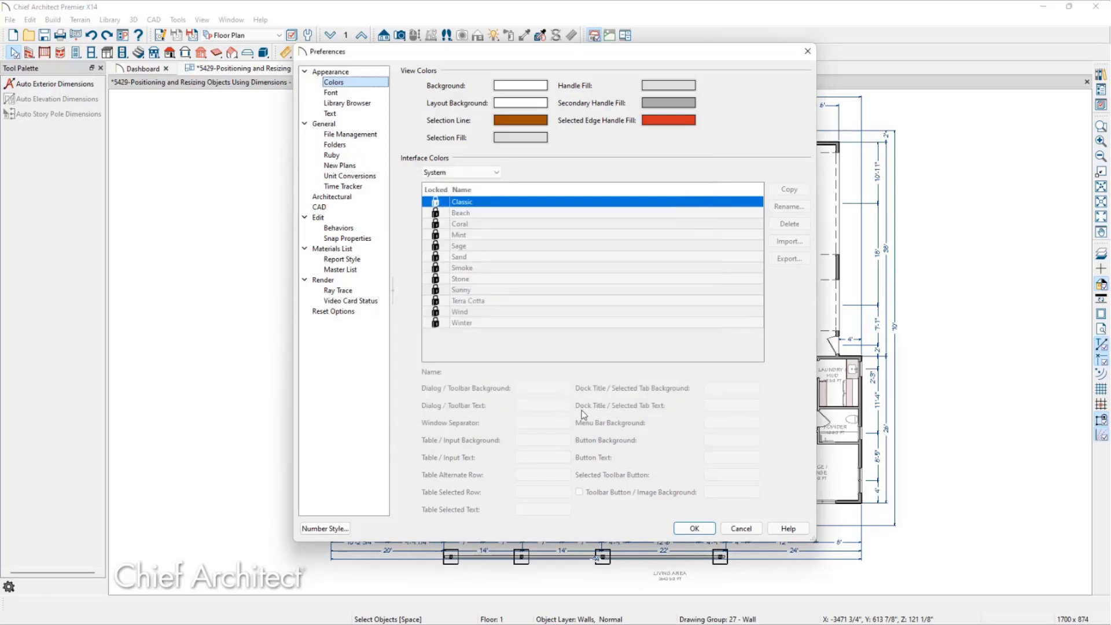
pyautogui.click(693, 528)
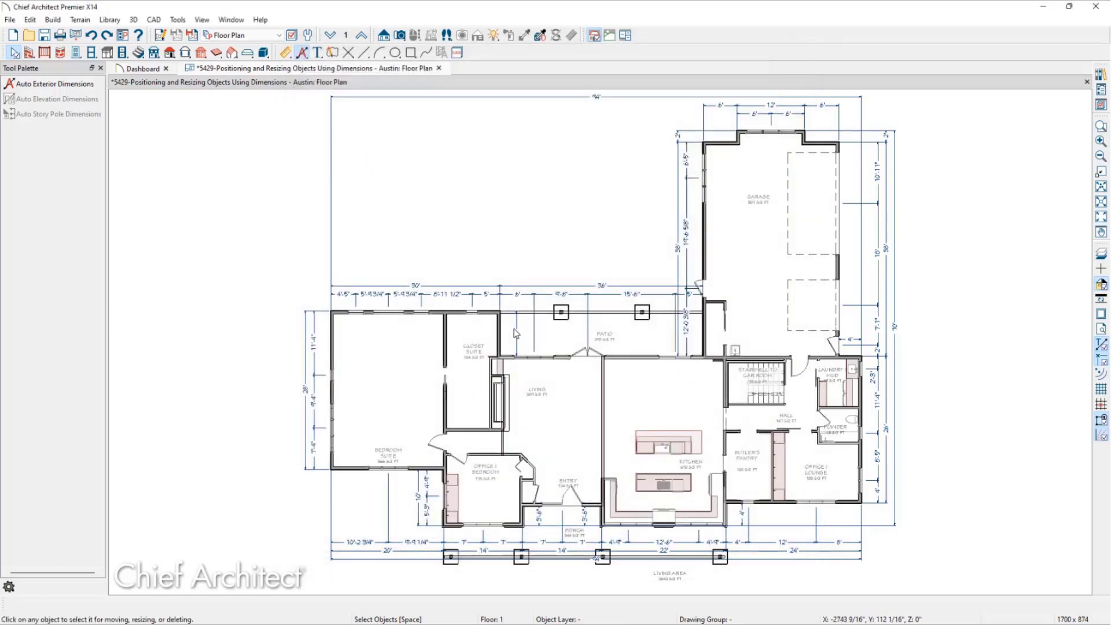
# Step: Reselect the Closet Suite wall to show its orange temporary dimensions
pyautogui.click(497, 334)
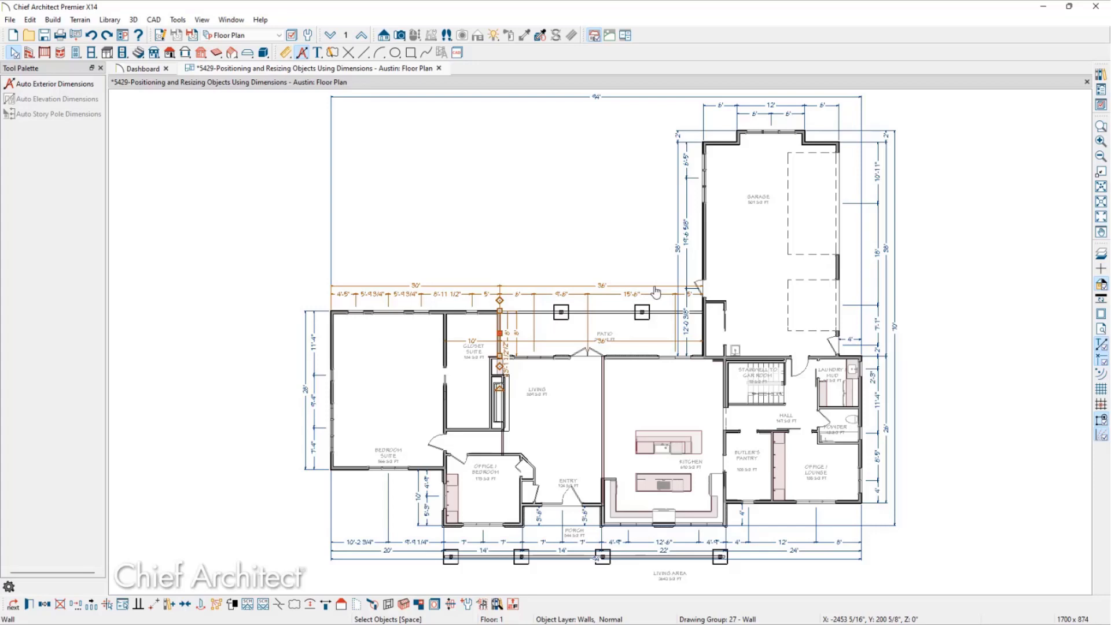
pyautogui.moveTo(679, 270)
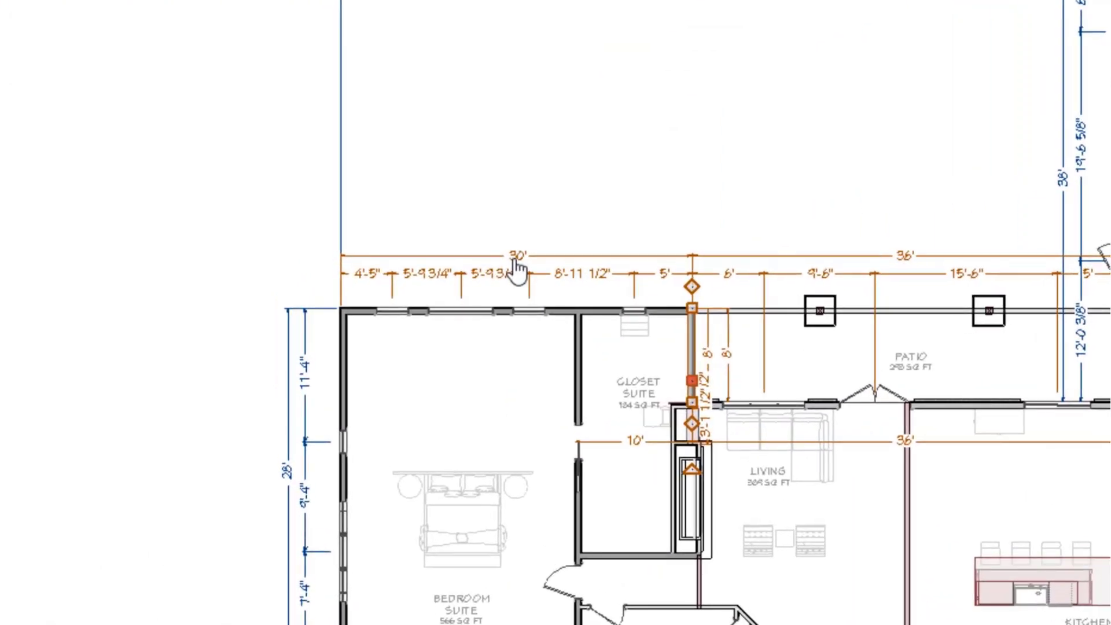
pyautogui.moveTo(722, 361)
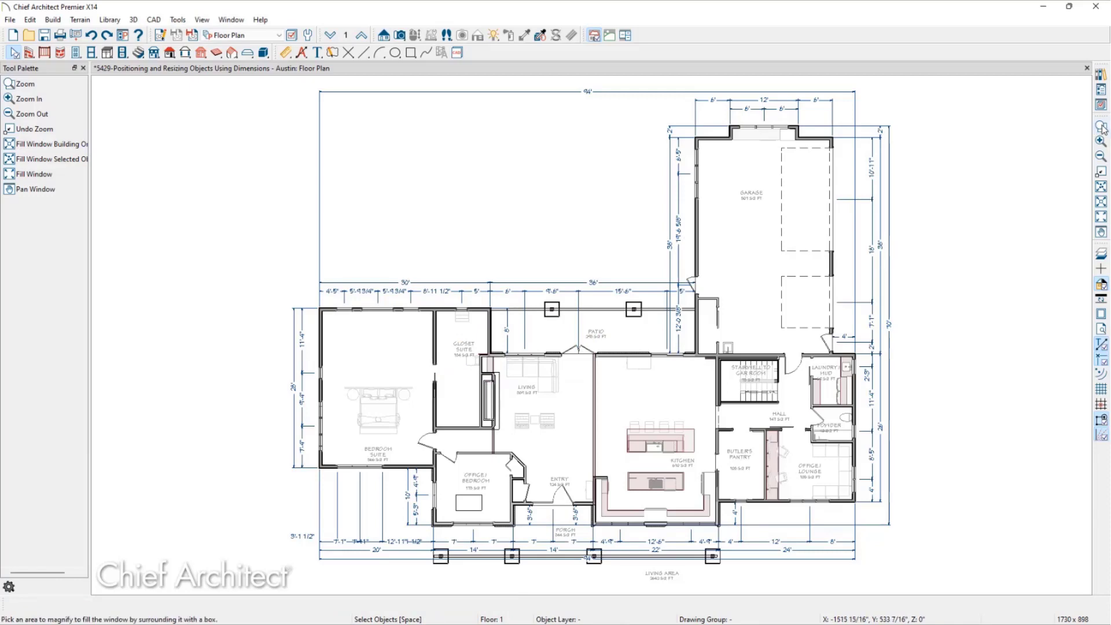
# Step: Magnify the Bedroom and Closet suite area and move the north wall out to 10' with Move Both Ends
pyautogui.click(28, 83)
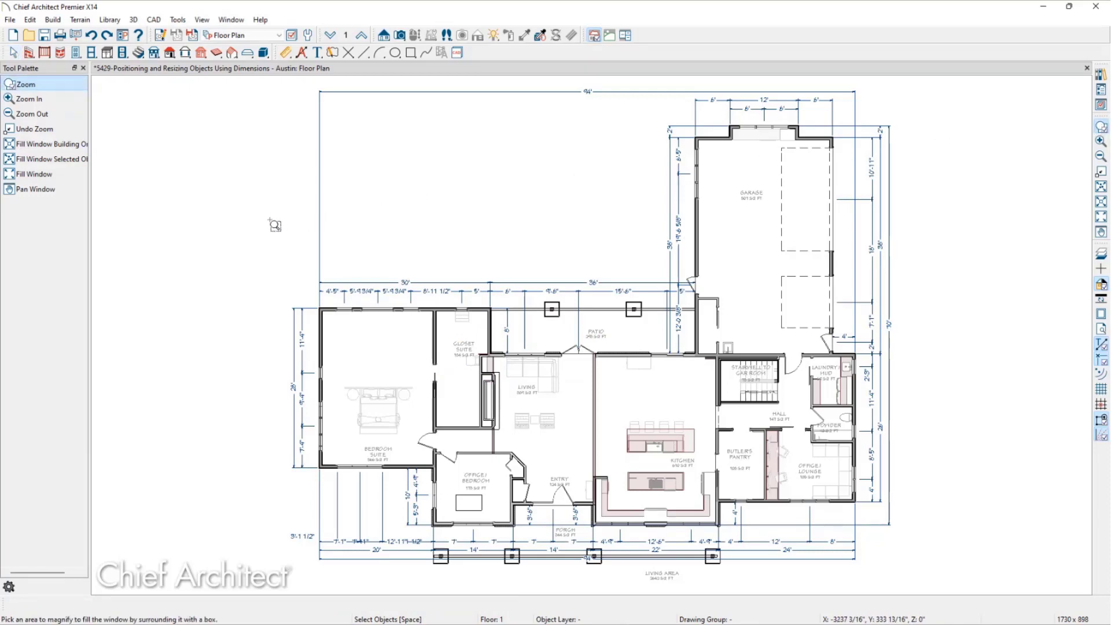
pyautogui.moveTo(244, 214); pyautogui.dragTo(587, 501)
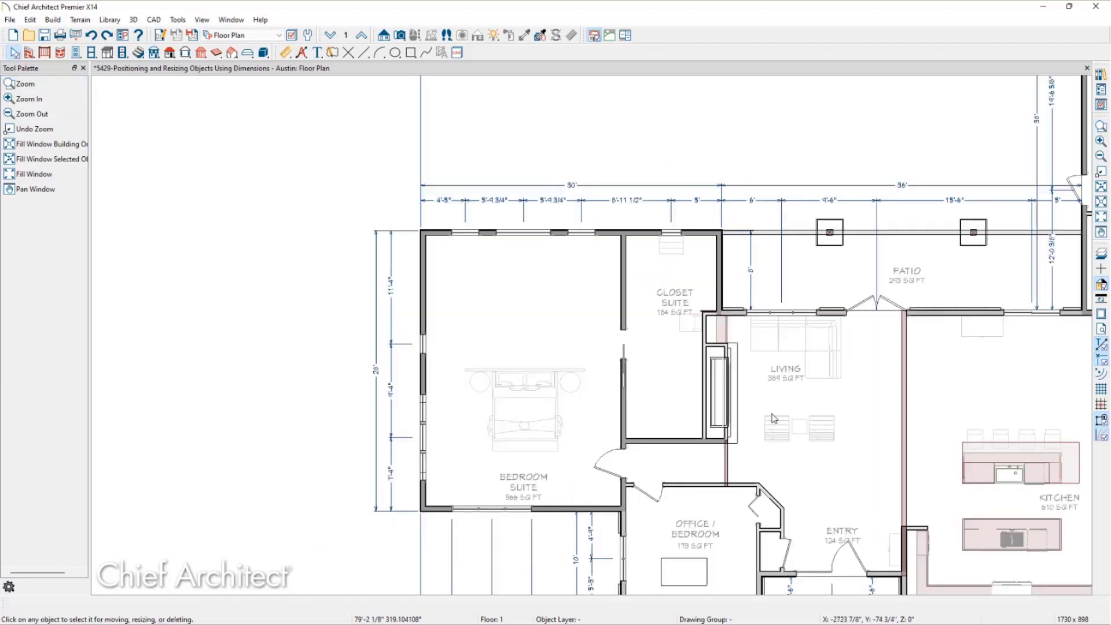
pyautogui.moveTo(644, 237)
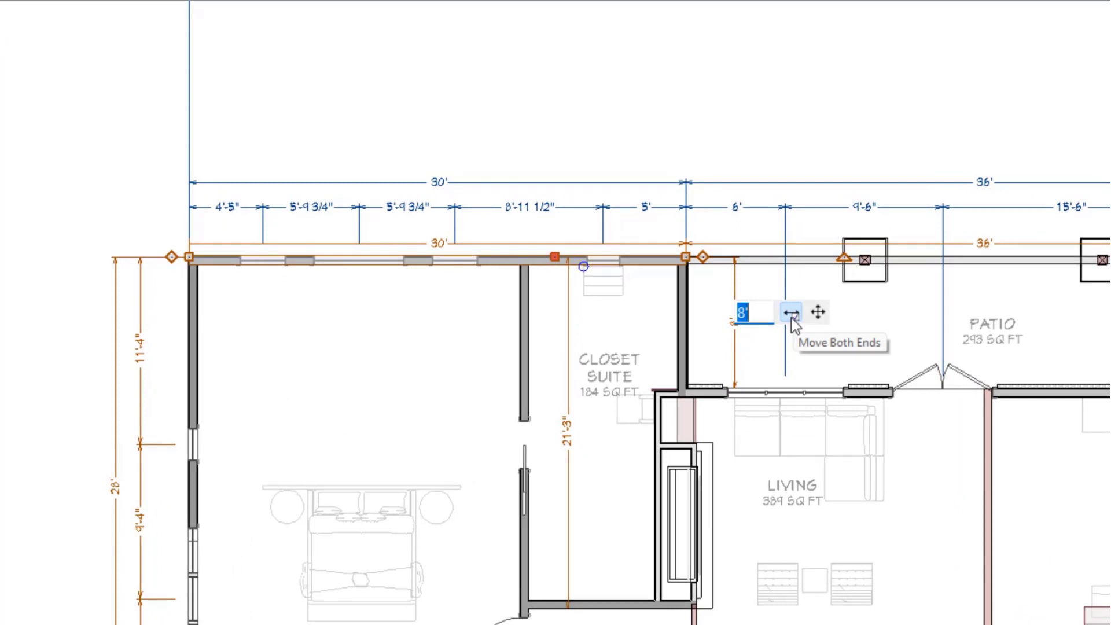
pyautogui.click(747, 313)
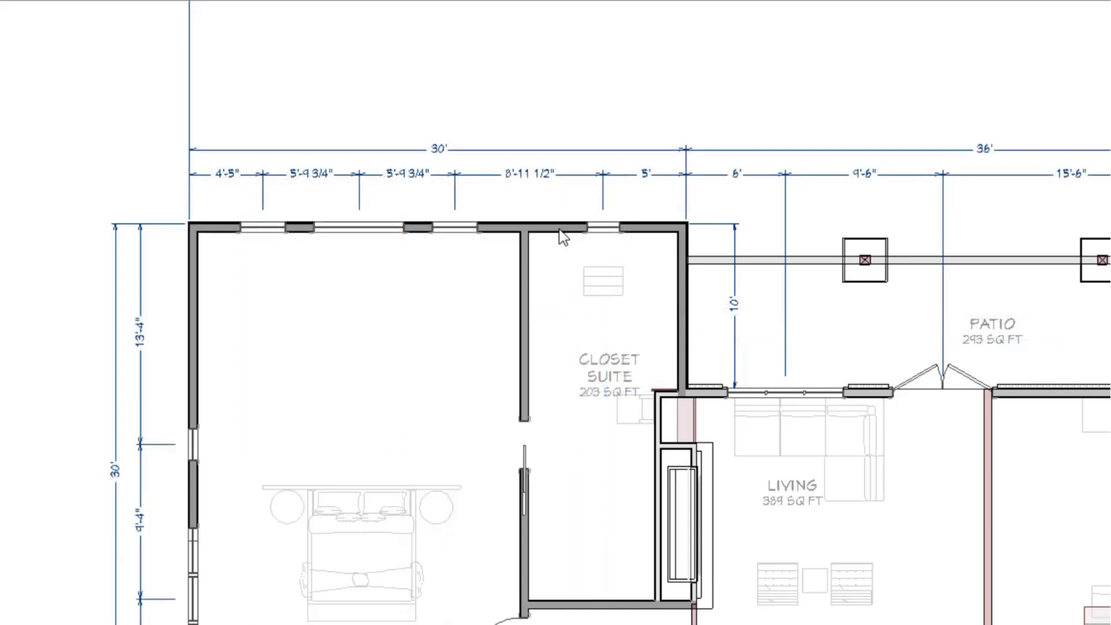
# Step: Select the bedroom suite's west wall and edit its 30' overall depth dimension
pyautogui.click(560, 227)
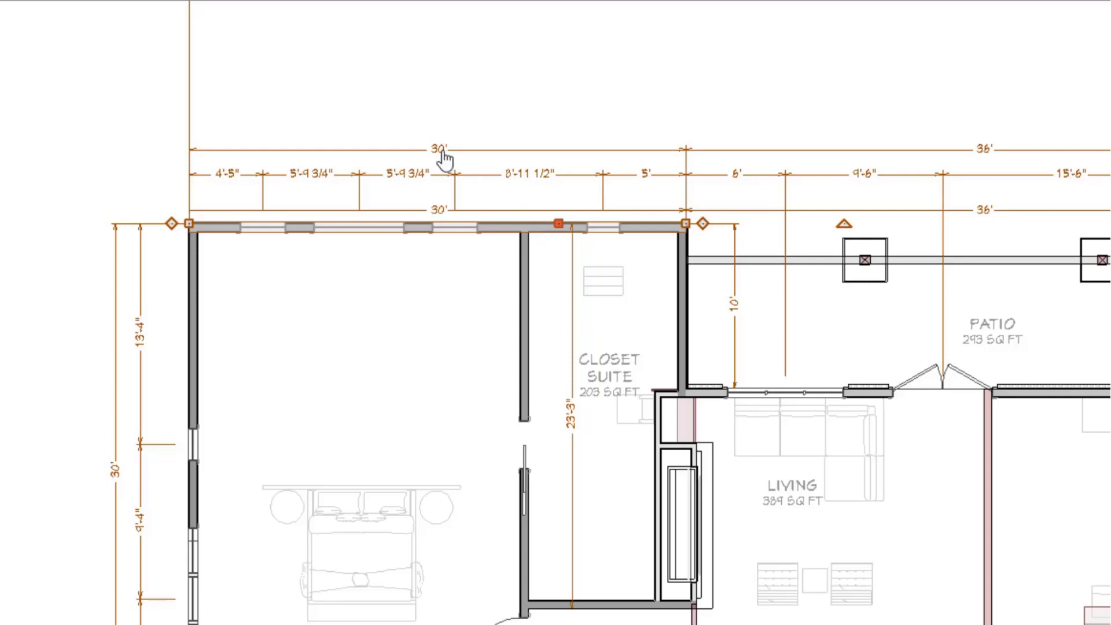
pyautogui.click(439, 149)
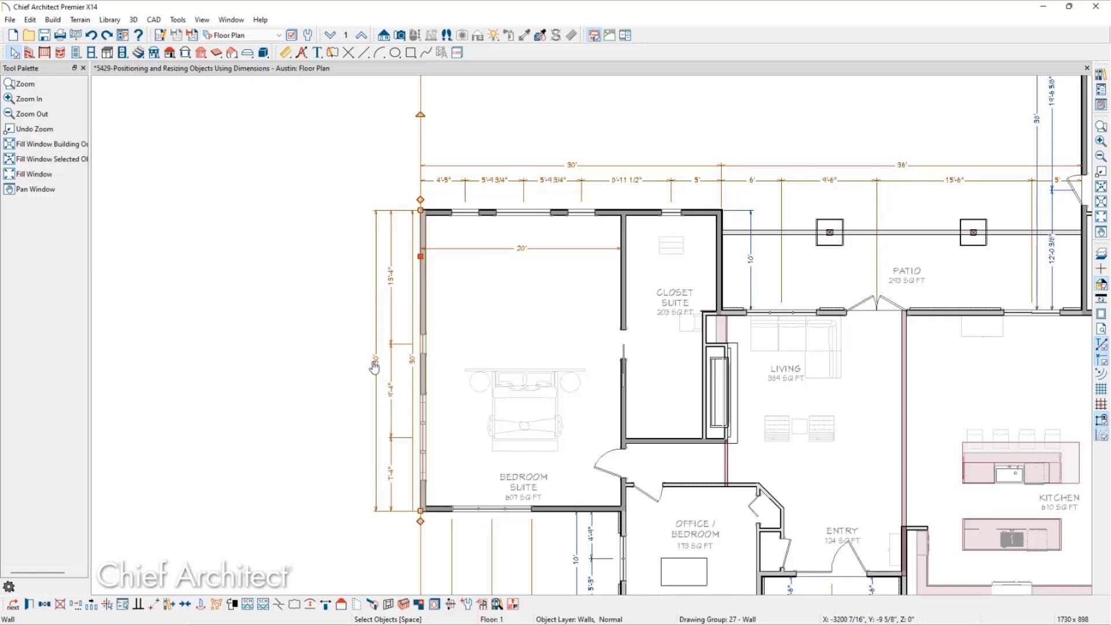
pyautogui.click(410, 351)
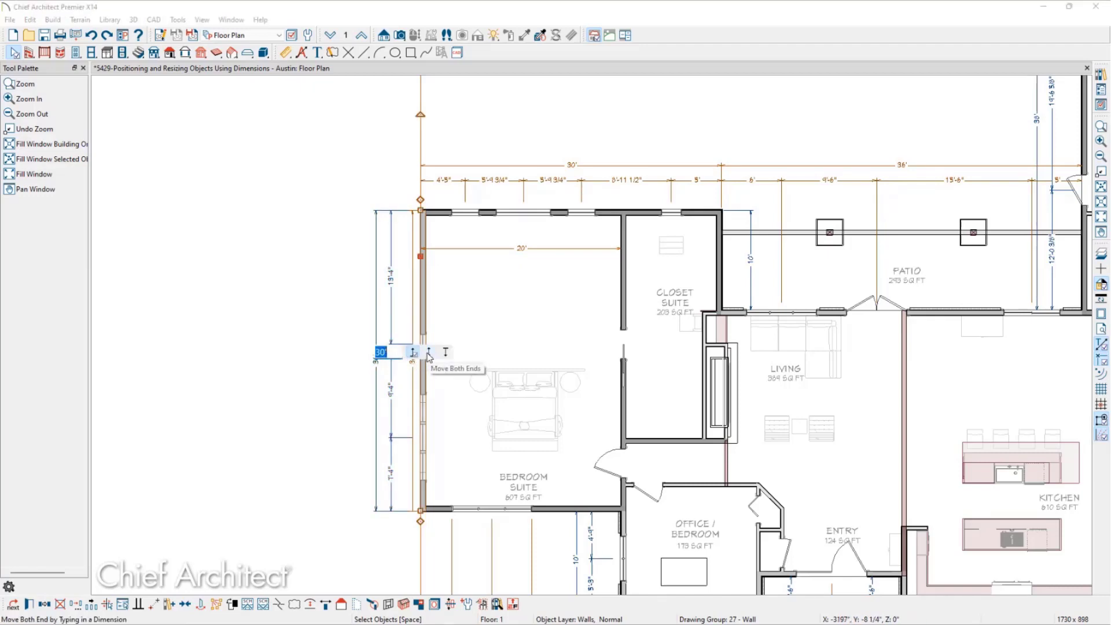
pyautogui.moveTo(445, 352)
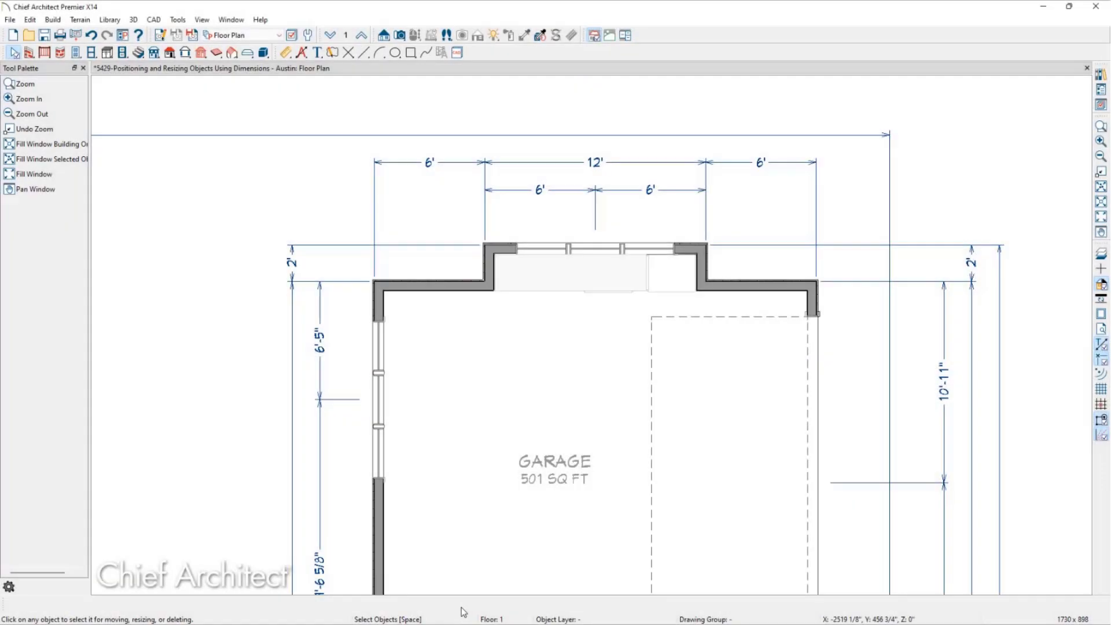
pyautogui.click(424, 281)
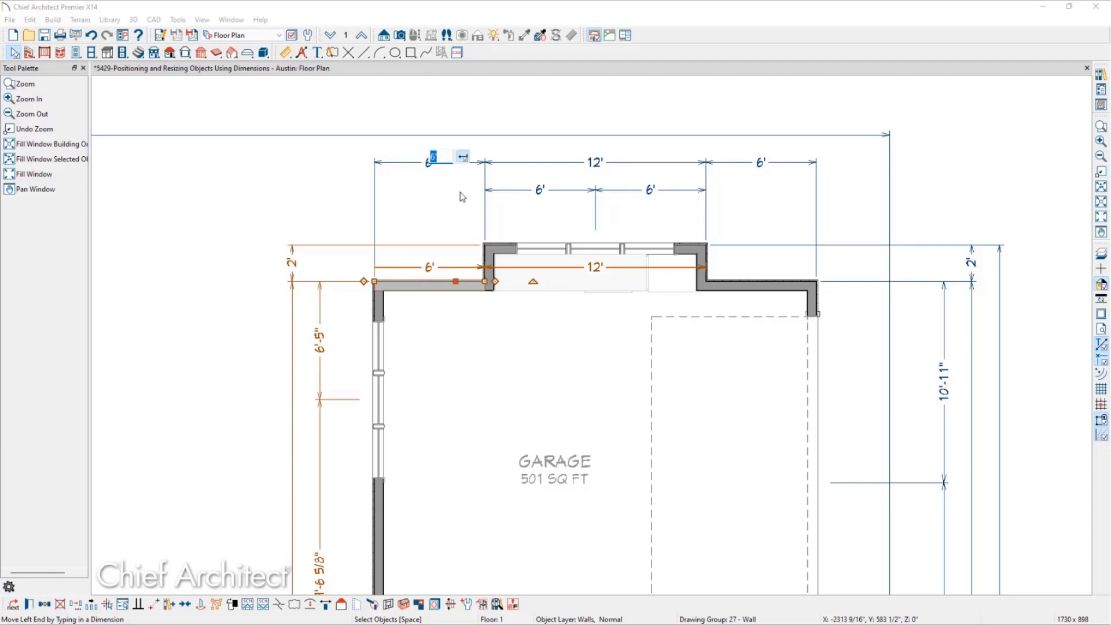
pyautogui.moveTo(436, 208)
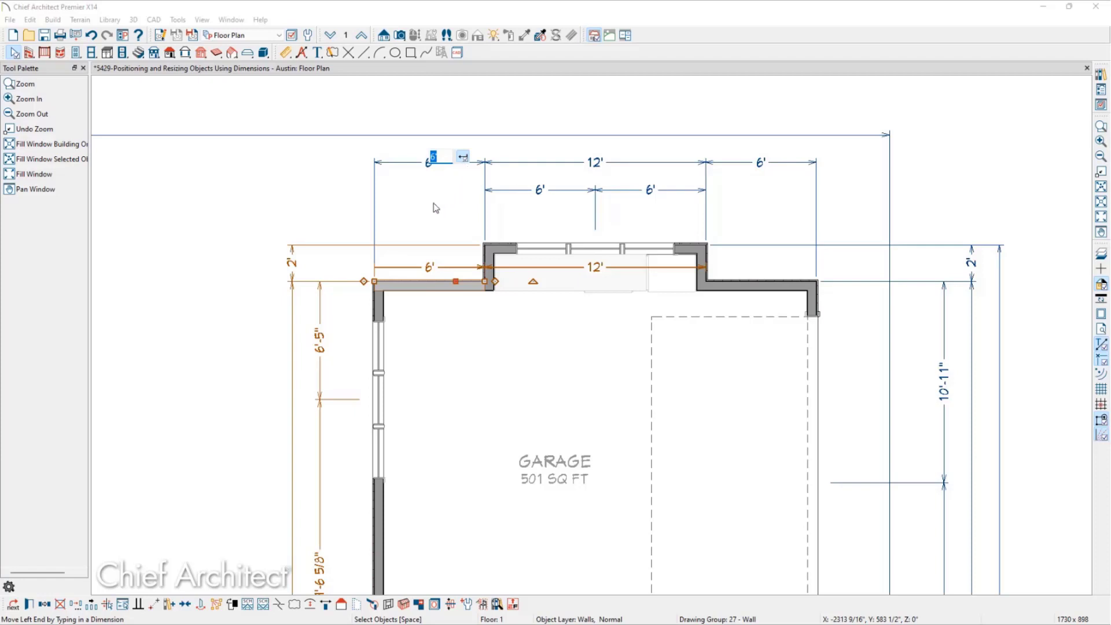
pyautogui.moveTo(487, 263)
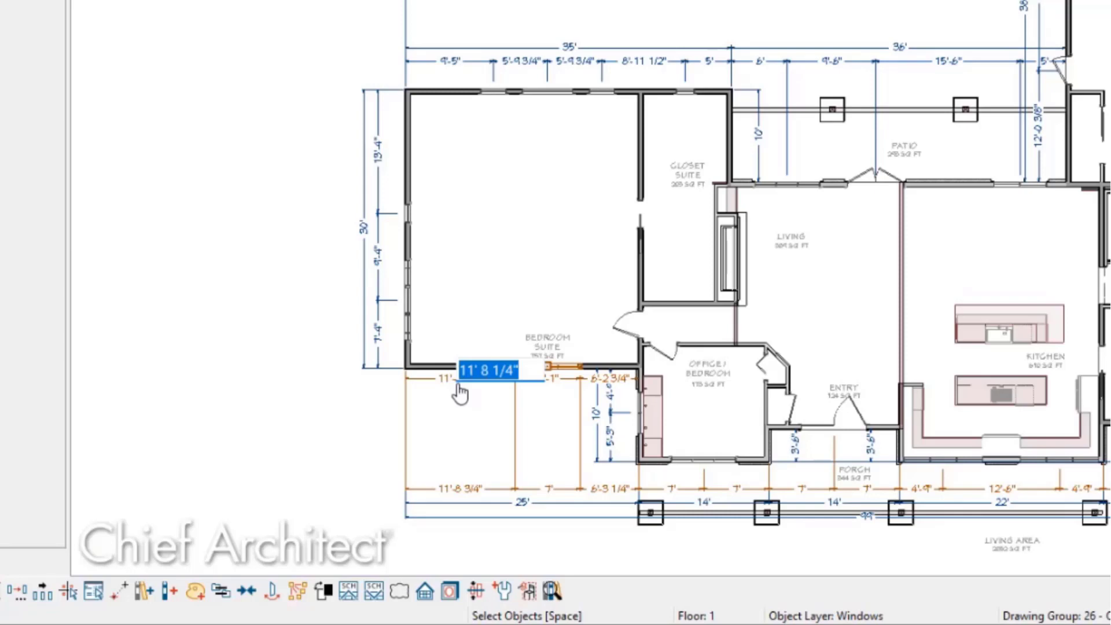
# Step: Set the Bedroom Suite window's distance from the left wall to 9'
pyautogui.write('9')
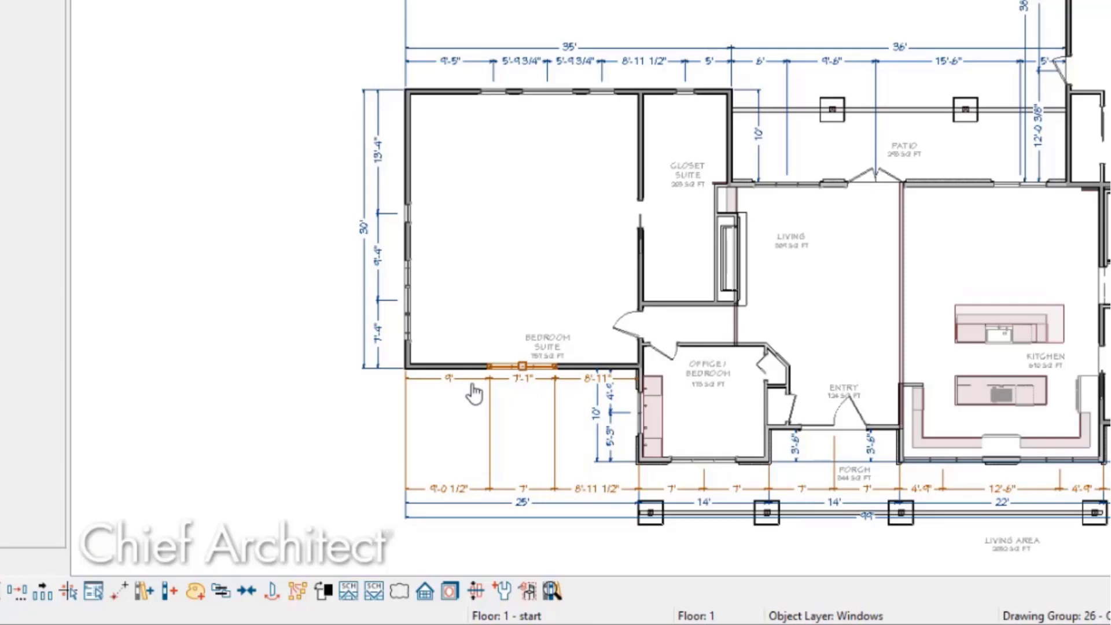
pyautogui.moveTo(523, 389)
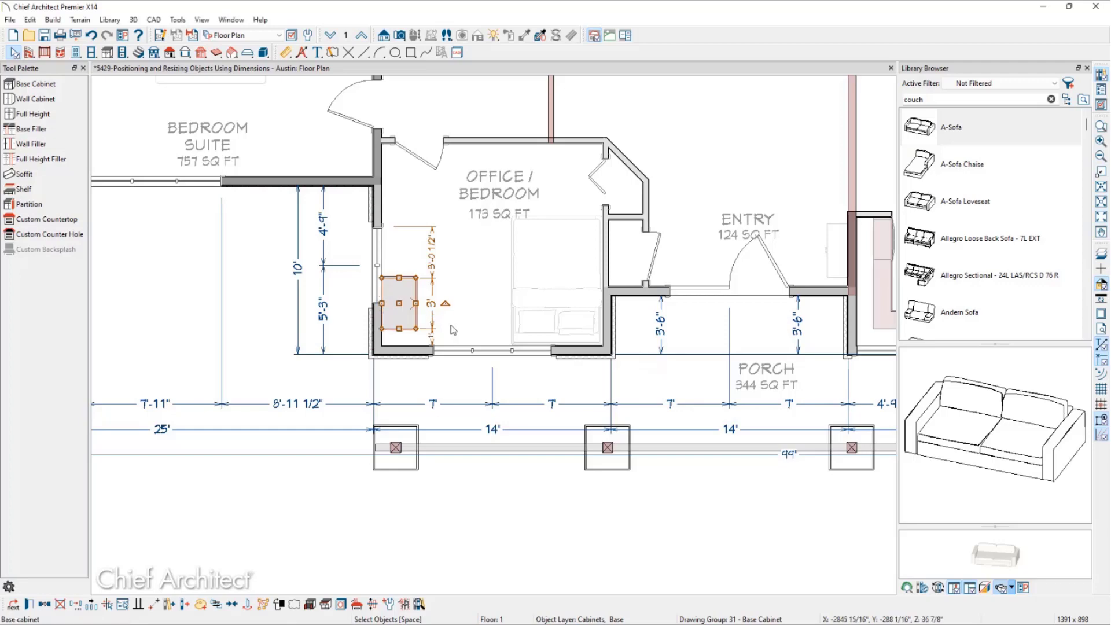
pyautogui.moveTo(430, 340)
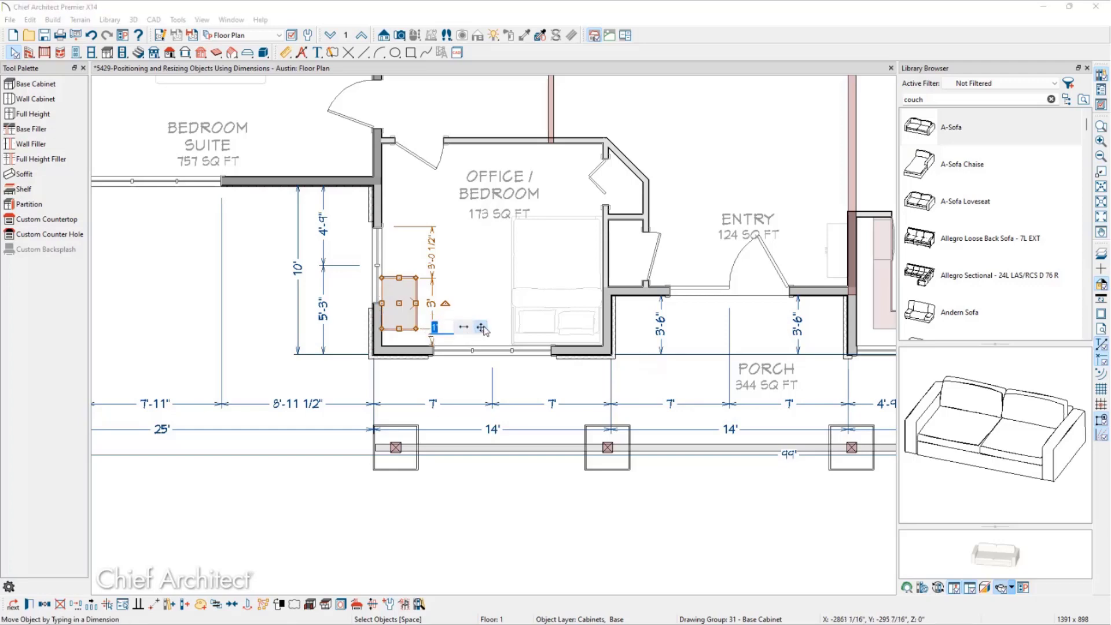
pyautogui.moveTo(481, 328)
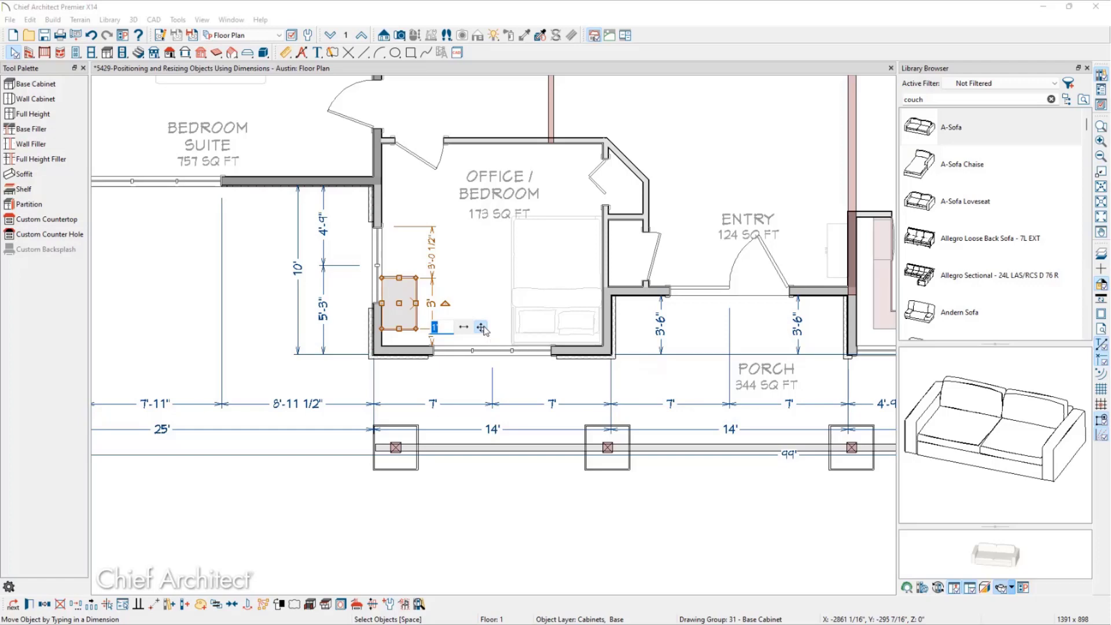
# Step: Set the Office / Bedroom cabinet's distance to the wall below it to 2'
pyautogui.write('2')
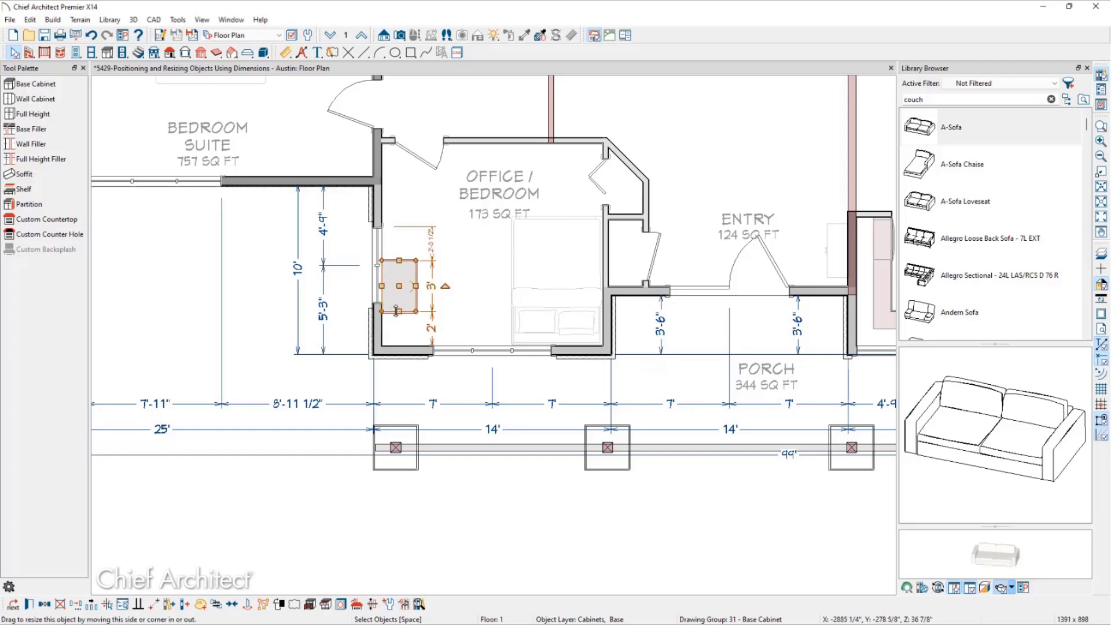
pyautogui.moveTo(436, 299)
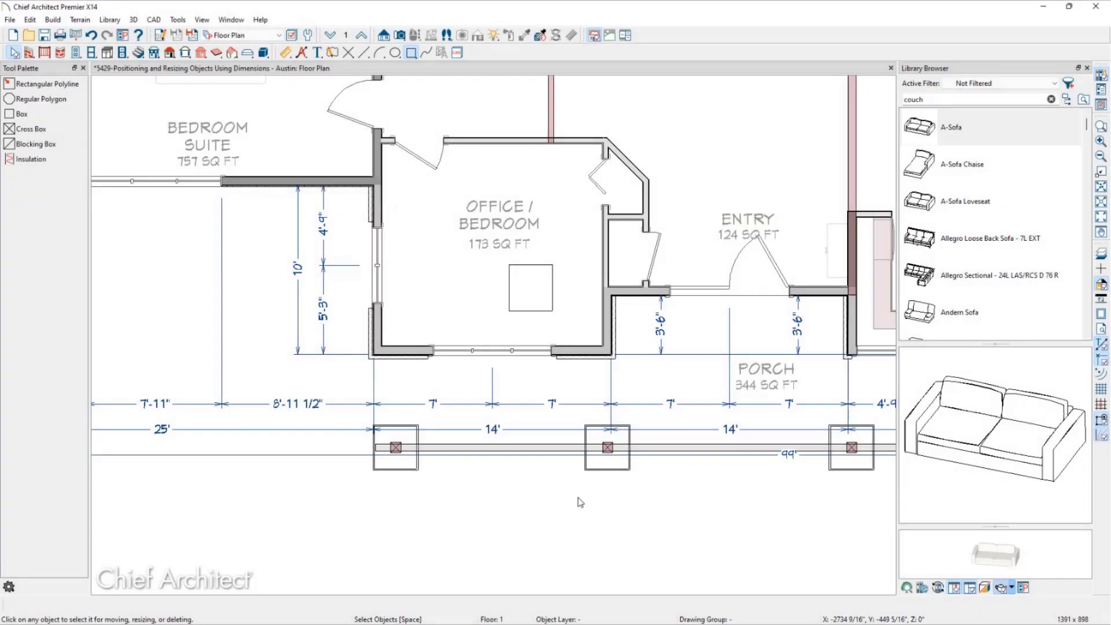
pyautogui.moveTo(555, 337)
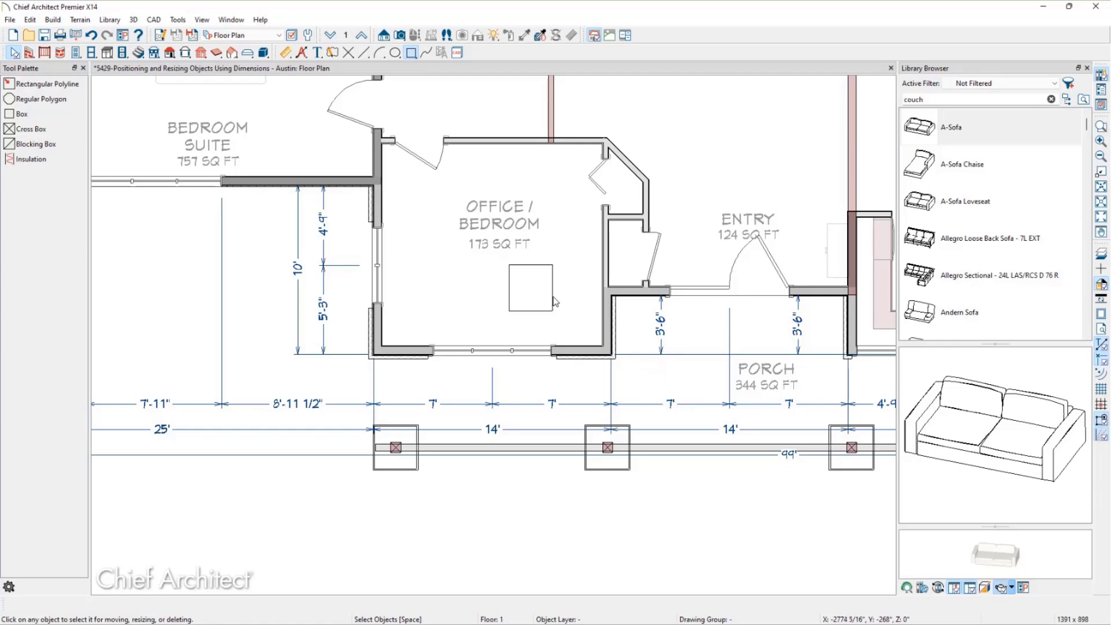
# Step: Select the Office / Bedroom box and edit its 3' distance to the right wall down to 1'
pyautogui.click(529, 290)
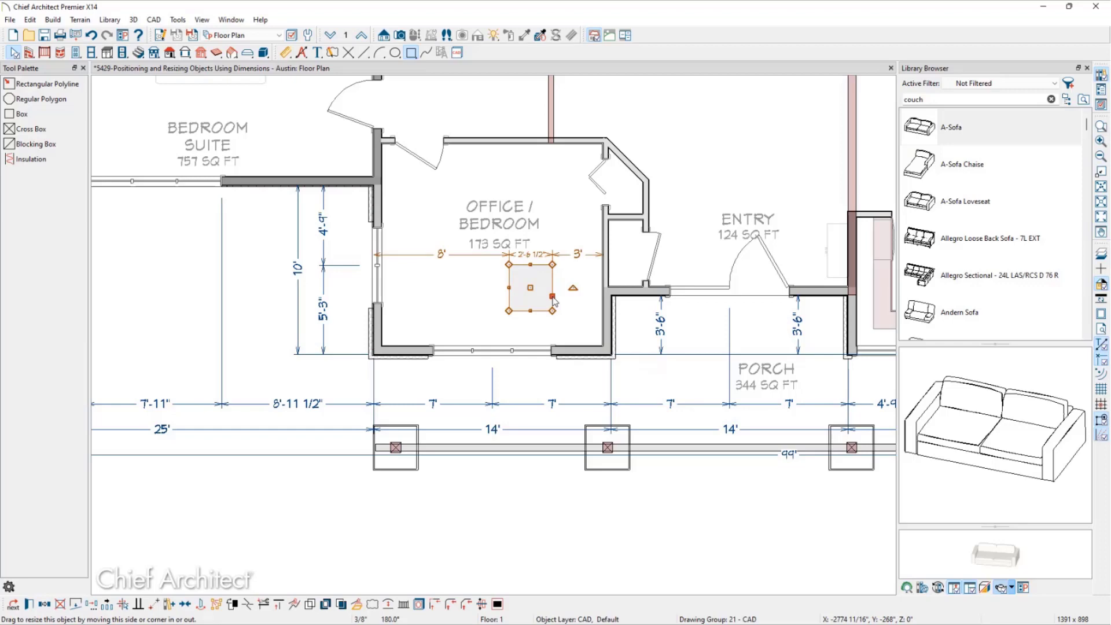
pyautogui.moveTo(530, 287)
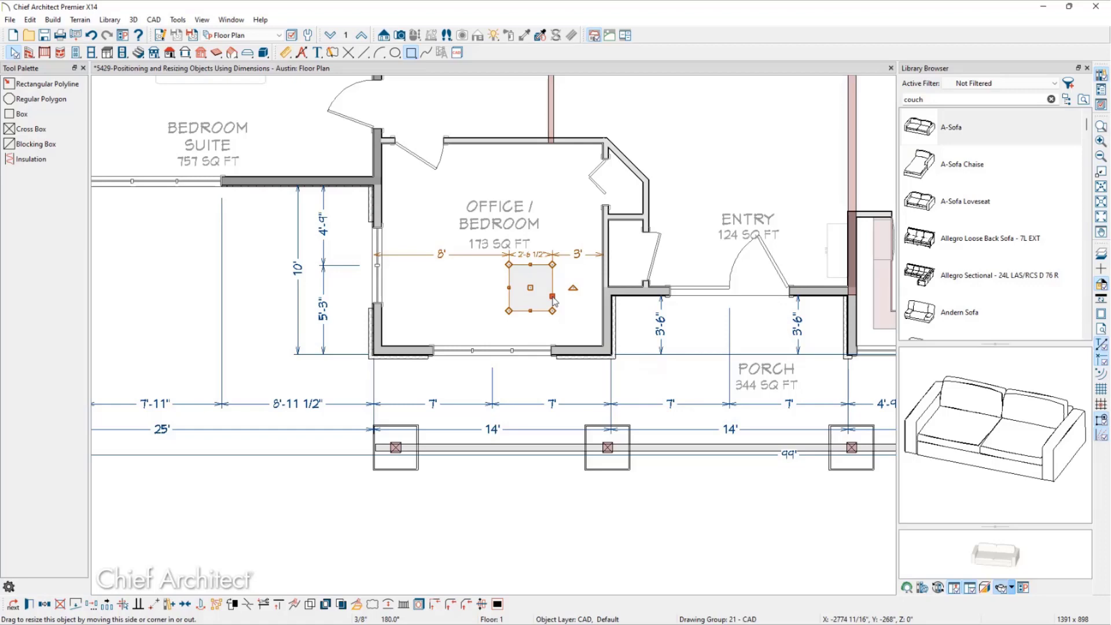
pyautogui.moveTo(558, 287)
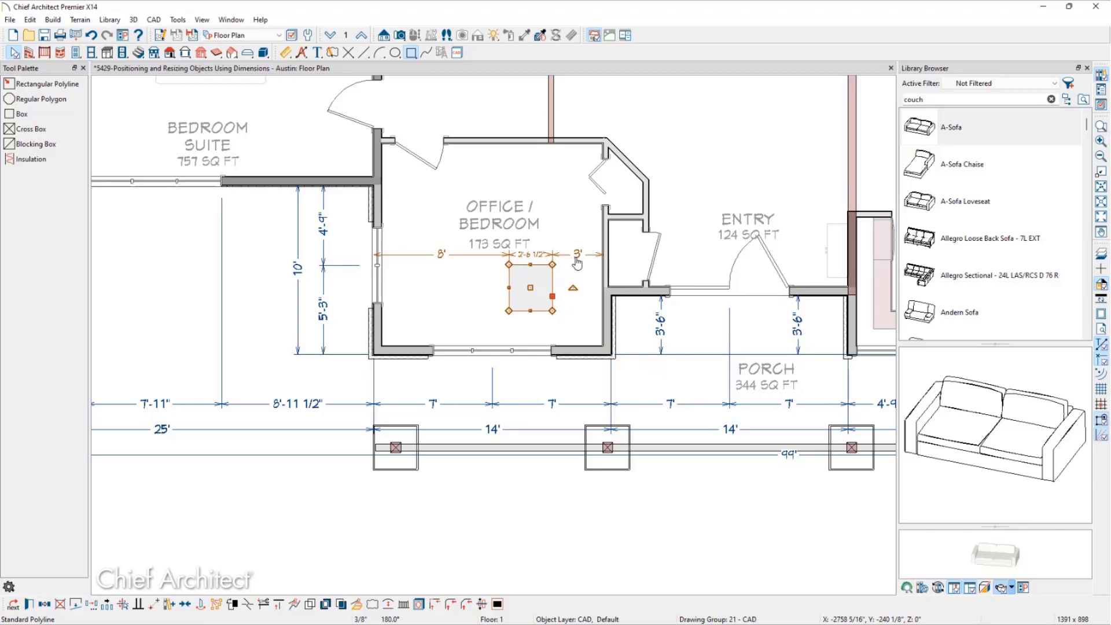
pyautogui.click(577, 254)
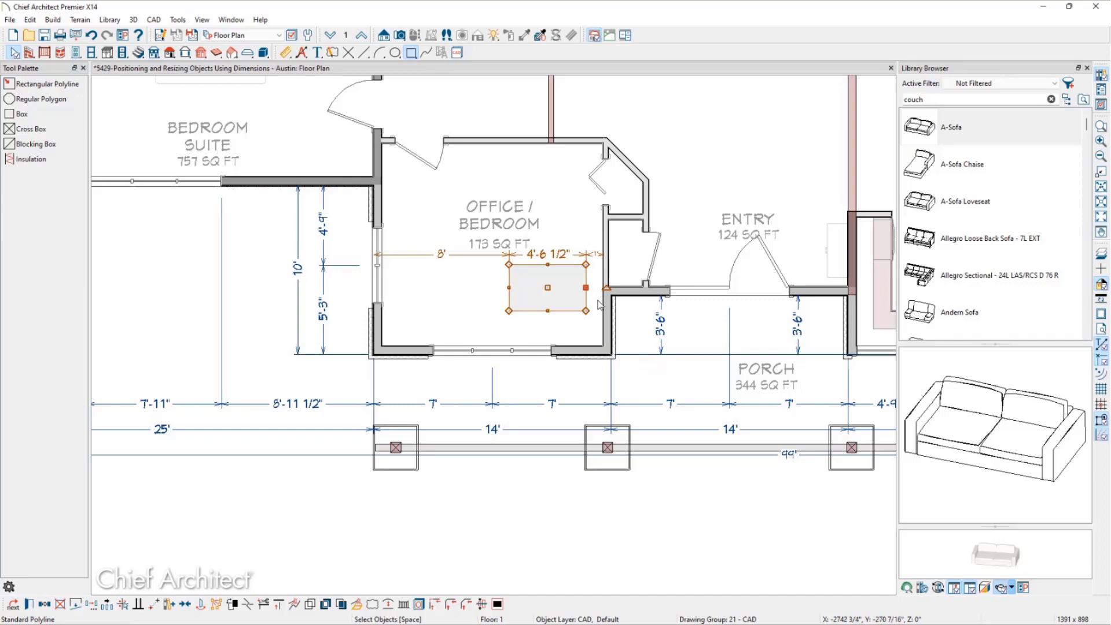
pyautogui.moveTo(598, 305)
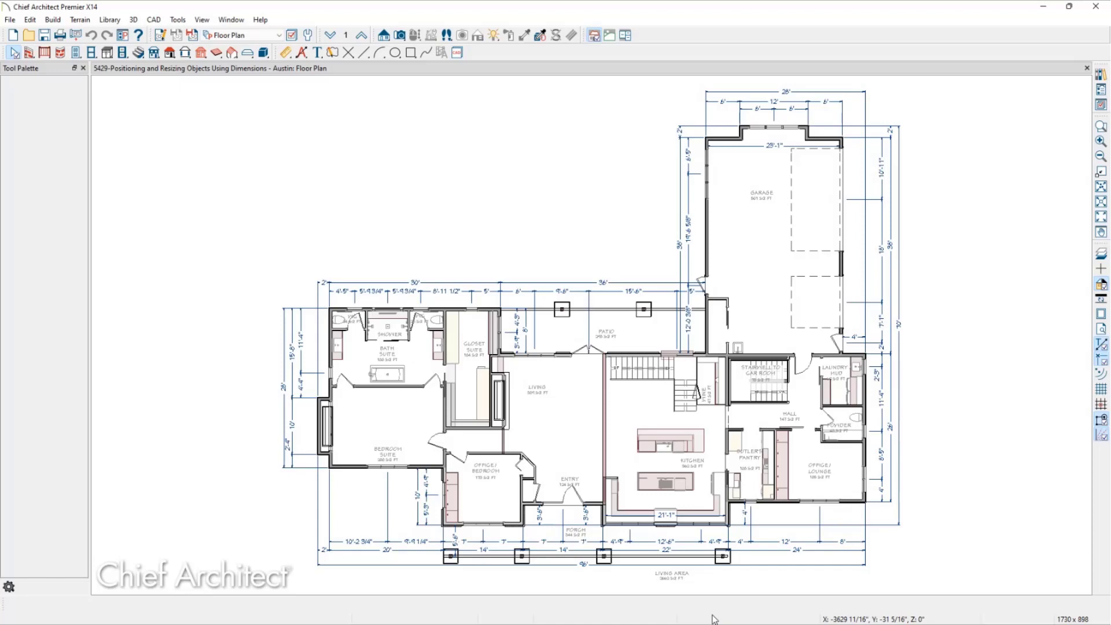
pyautogui.moveTo(652, 549)
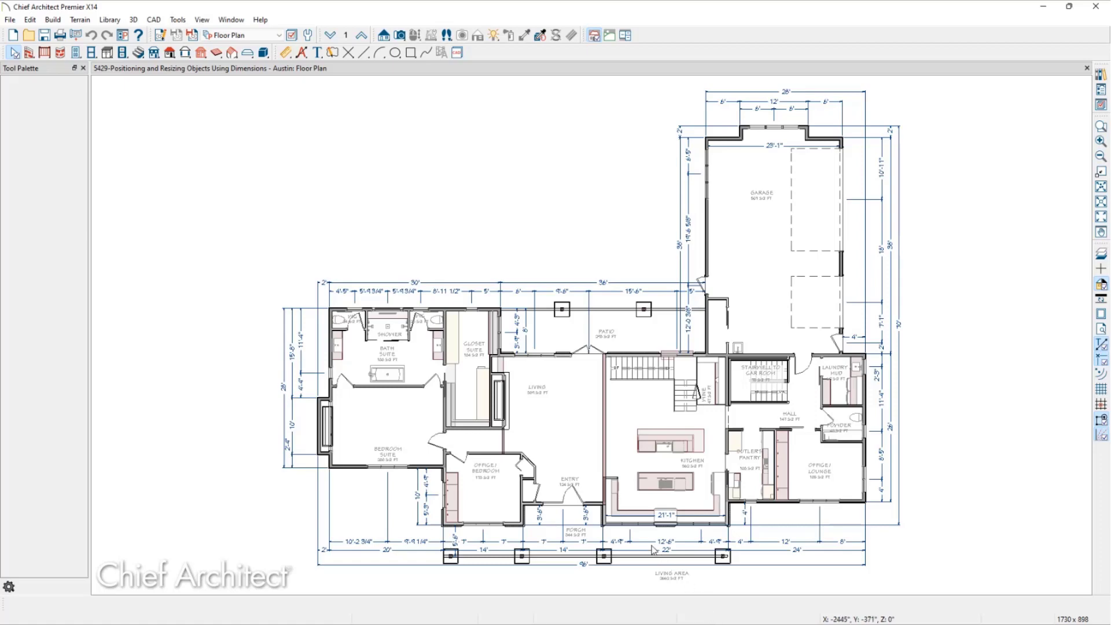
pyautogui.moveTo(333, 209)
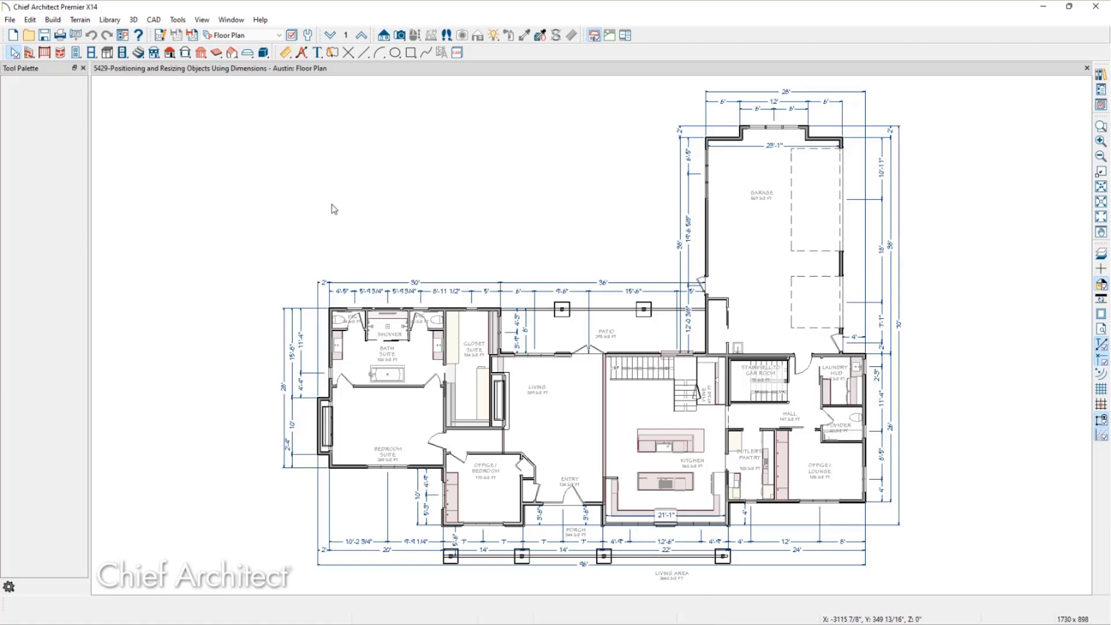
# Step: Bring up the Help menu's list of help options
pyautogui.click(260, 19)
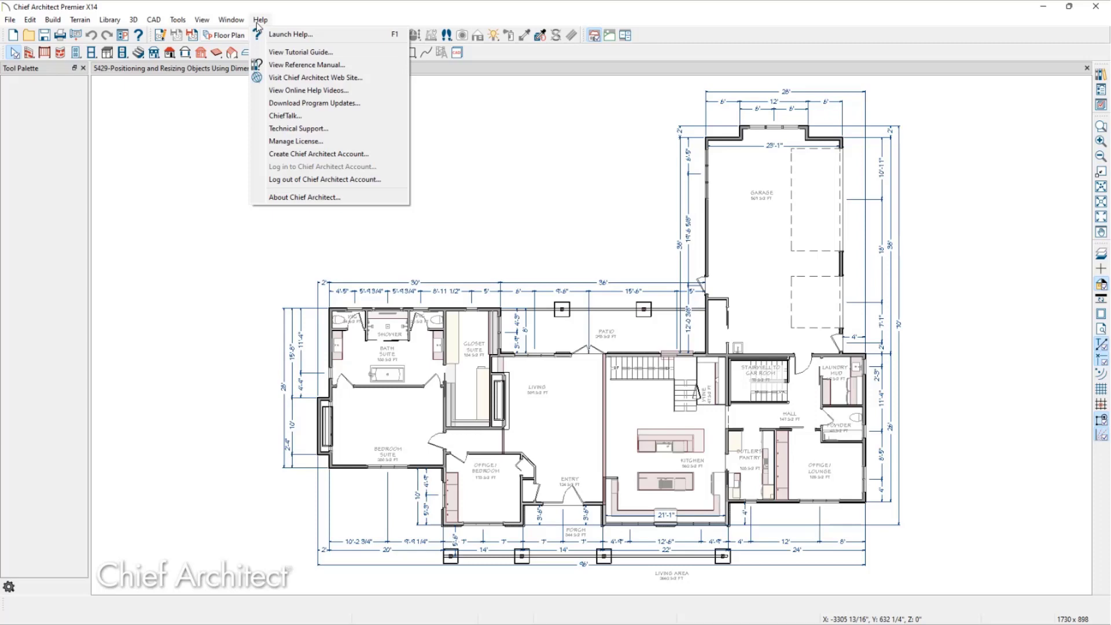
pyautogui.moveTo(330, 34)
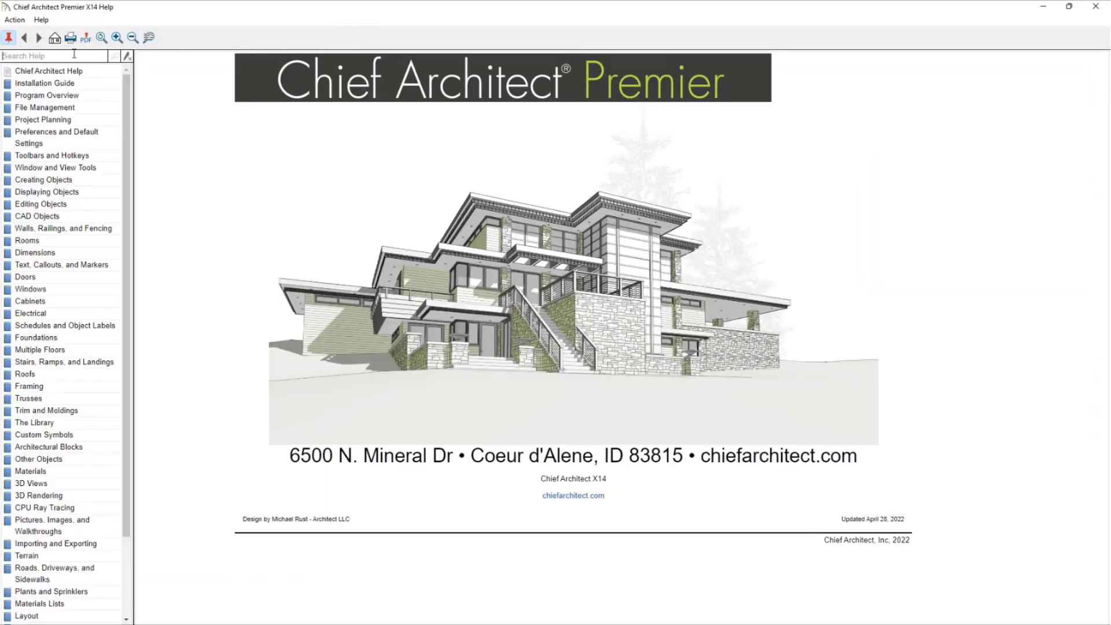
# Step: Search the help manual for 'Dimensions'
pyautogui.write('Dimensi')
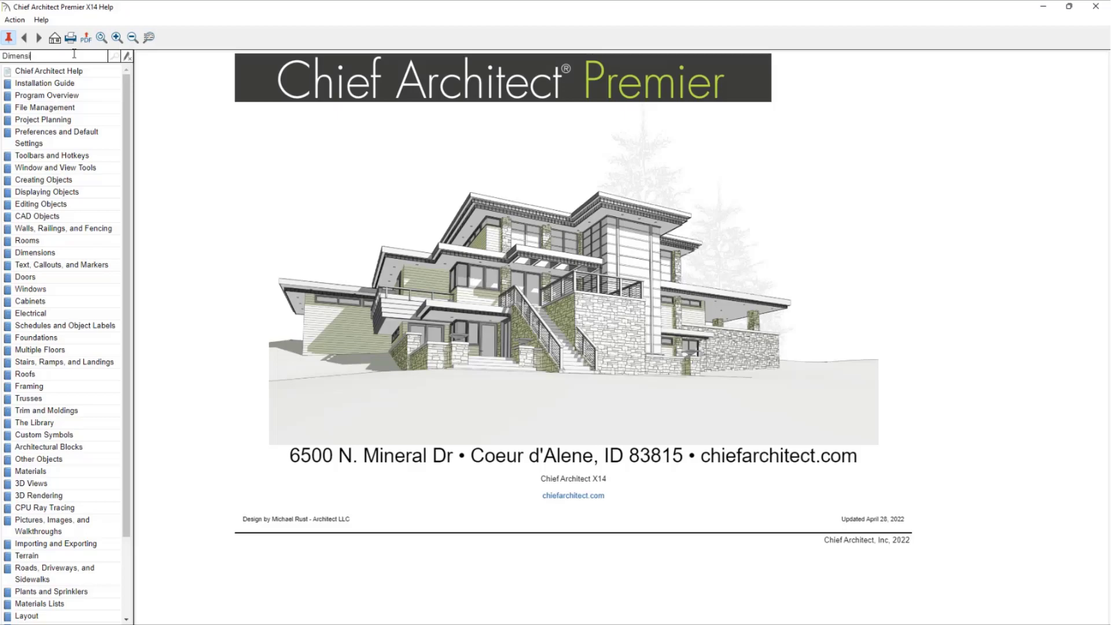